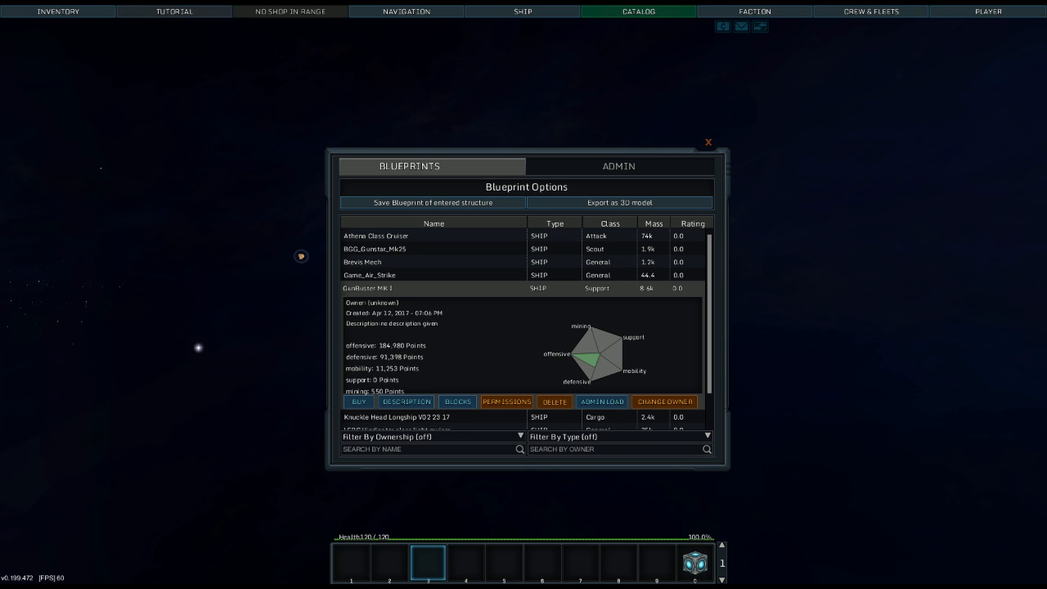
mouse_move(713, 294)
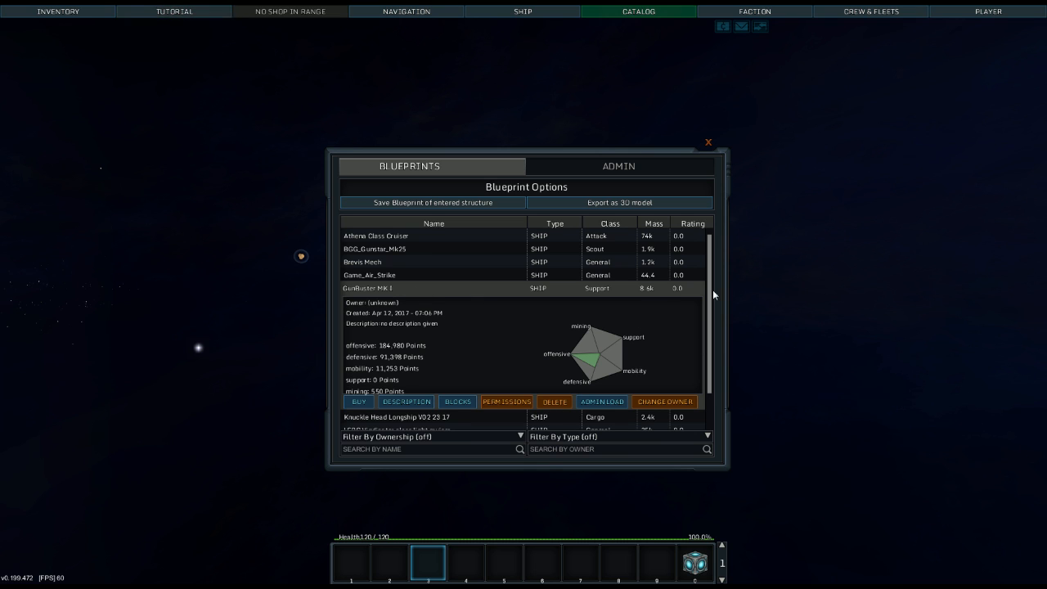
mouse_move(898, 245)
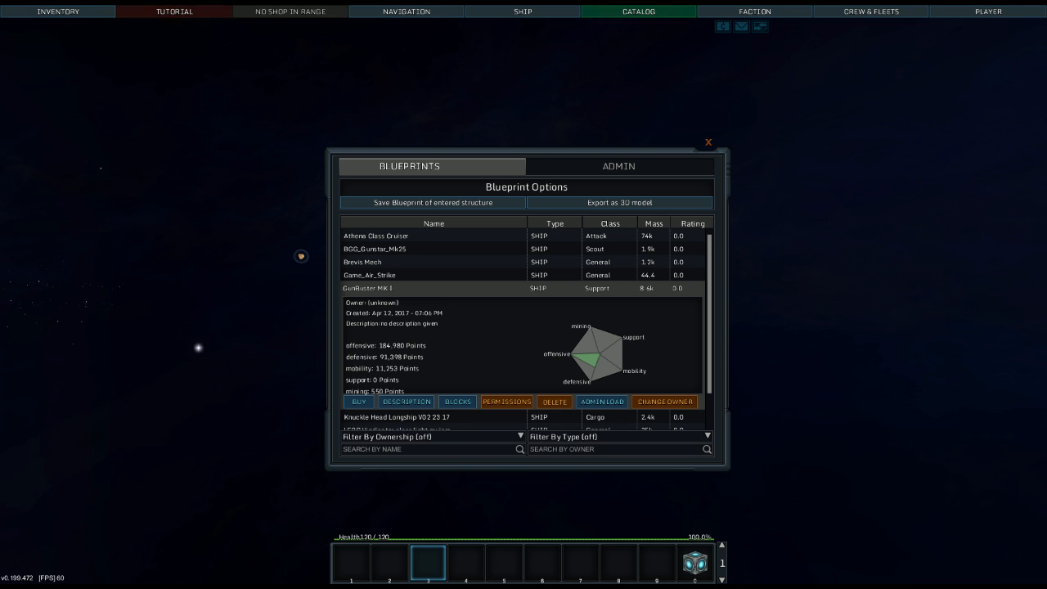
mouse_move(782, 369)
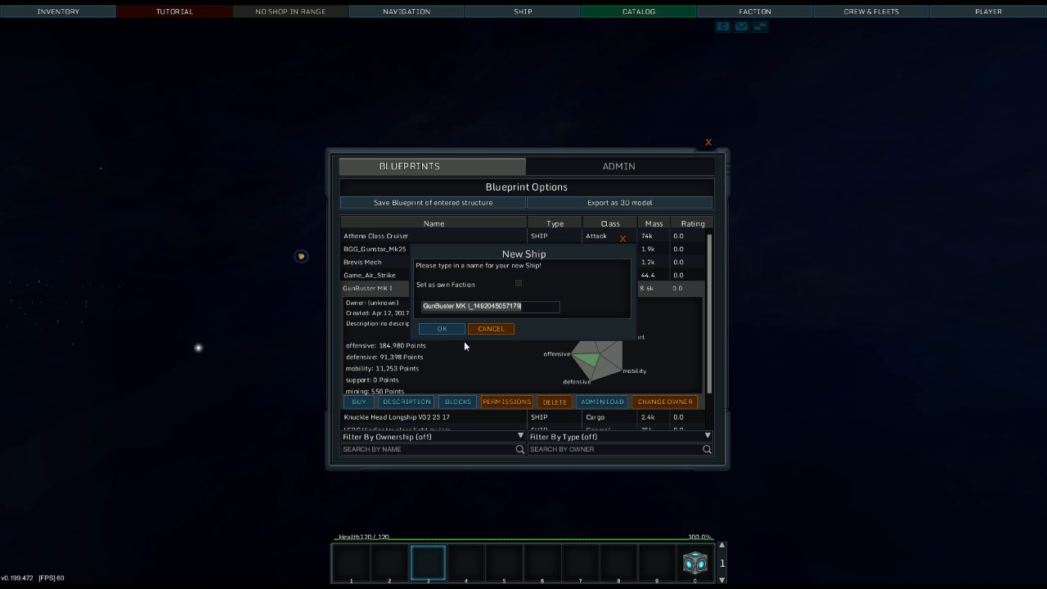
- Confirm spawning the Gunbuster Mk 1 blueprint under its default ship name
click(442, 327)
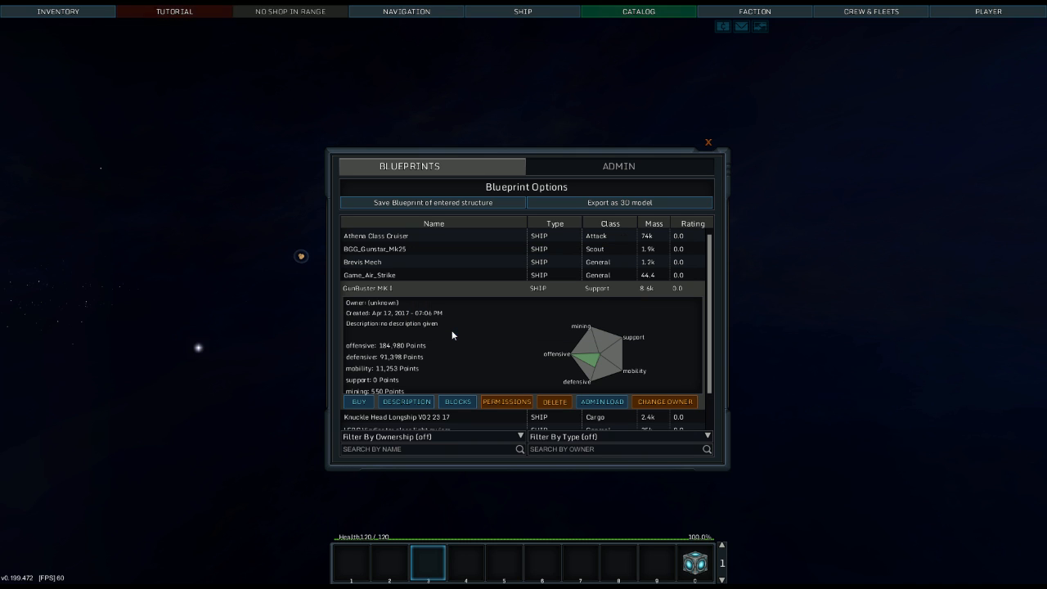
mouse_move(602, 402)
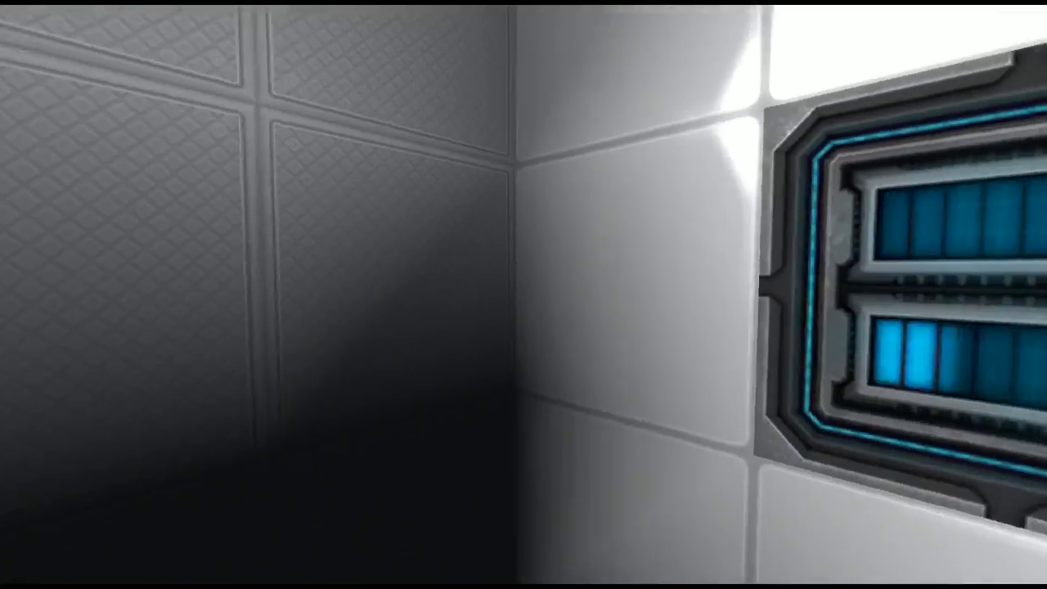
mouse_move(524, 294)
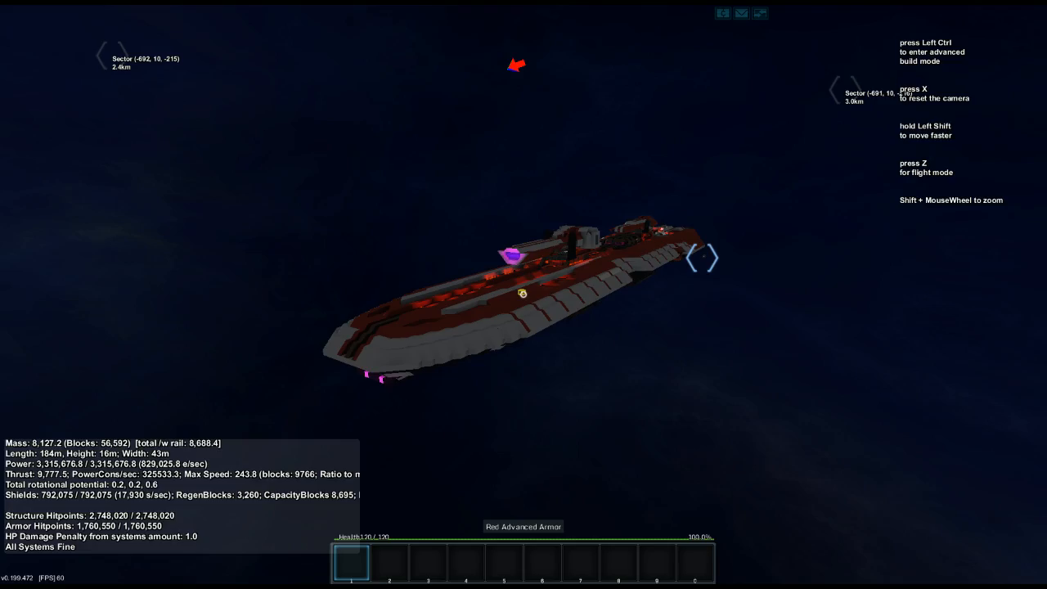
- Hide the HUD and overlays for a clean exterior view of the ship against space
key(z)
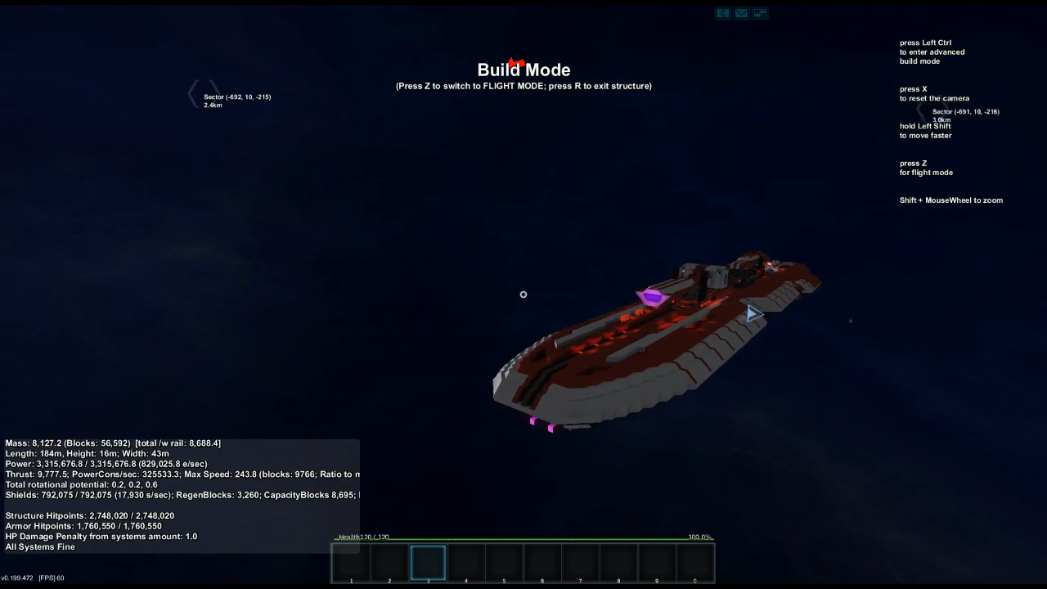
key(z)
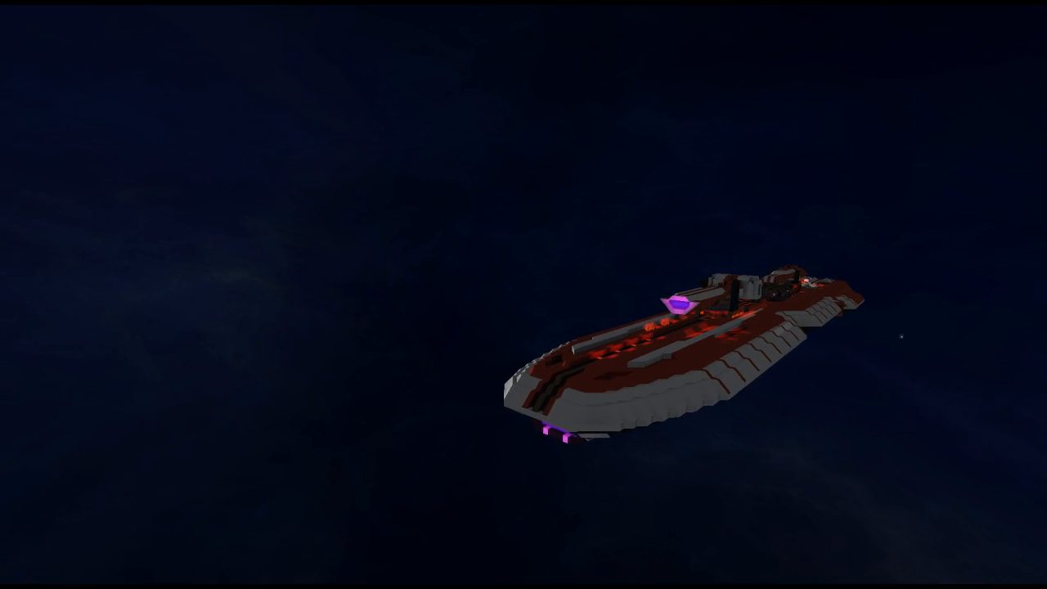